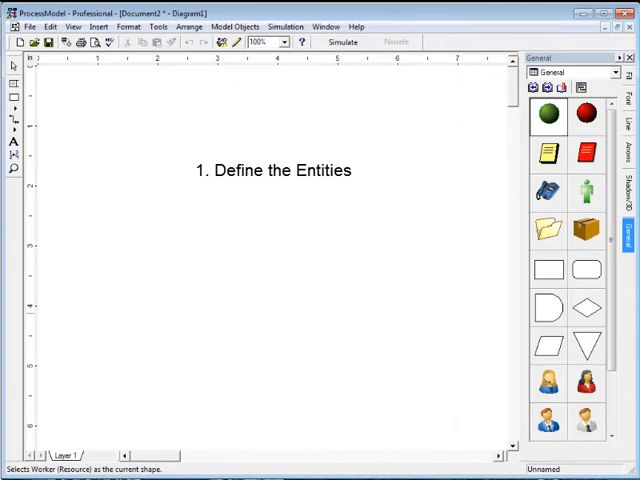
{"action": "mouse_move", "coordinate": [596, 464]}
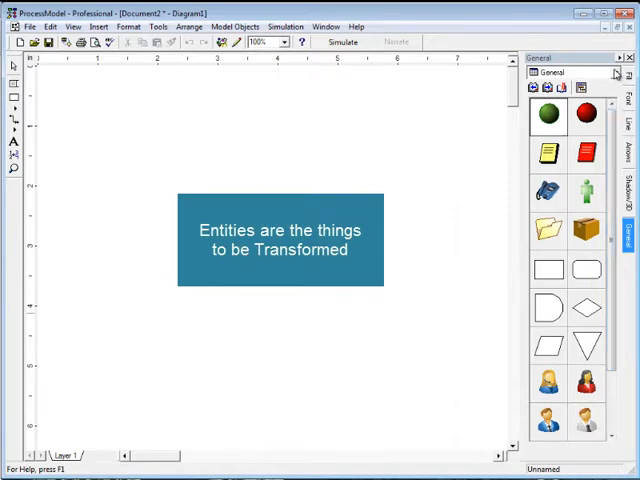
- Preview the Army Vehicles and Construction libraries, then load the Entities library
{"action": "left_click", "coordinate": [543, 151]}
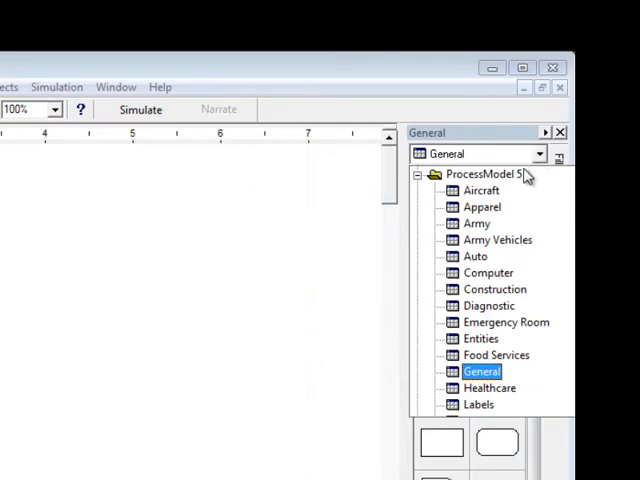
{"action": "left_click", "coordinate": [497, 239]}
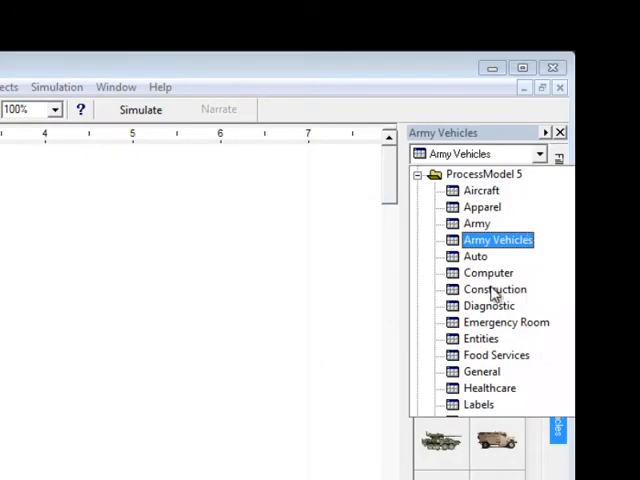
{"action": "left_click", "coordinate": [494, 289]}
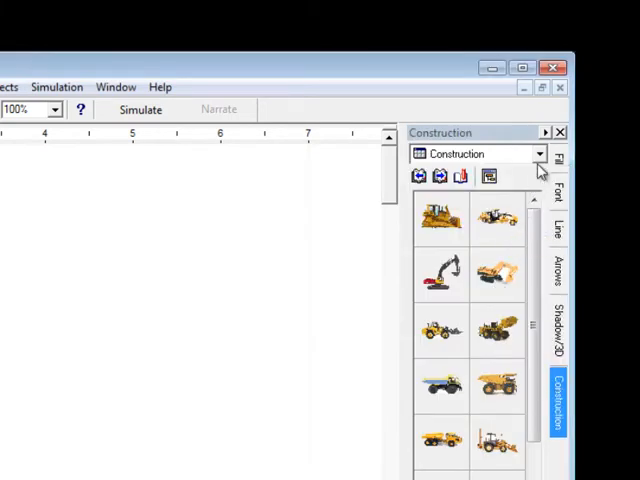
{"action": "left_click", "coordinate": [558, 153]}
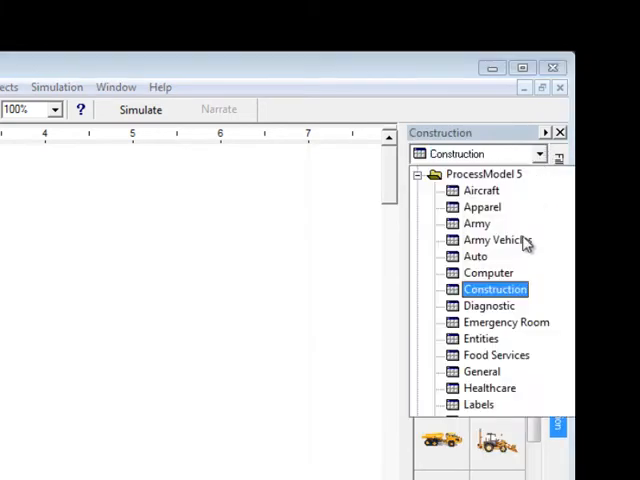
{"action": "scroll", "scroll_direction": "down", "scroll_amount": 3}
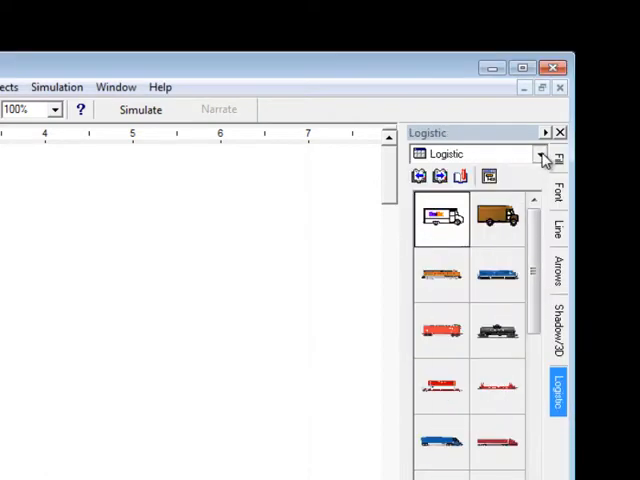
{"action": "left_click", "coordinate": [544, 154]}
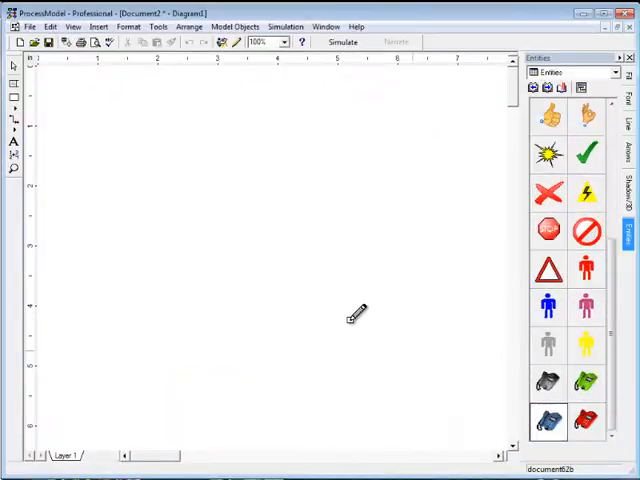
- Place the Call entity and add activities labelled Take Call and Perform Research
{"action": "left_click_drag", "start_coordinate": [548, 421], "coordinate": [95, 195]}
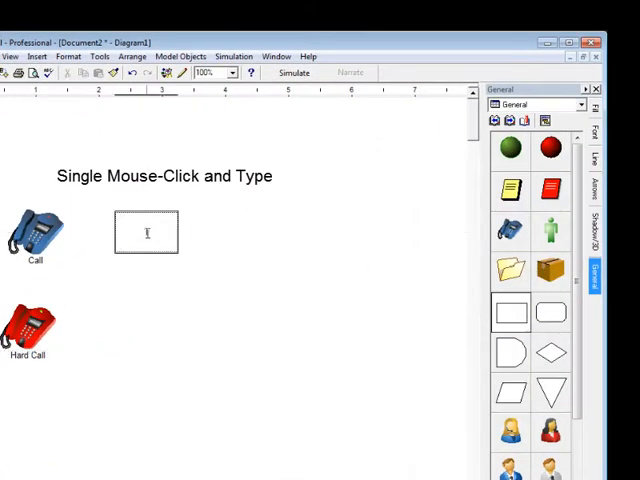
{"action": "type", "text": "Take Call"}
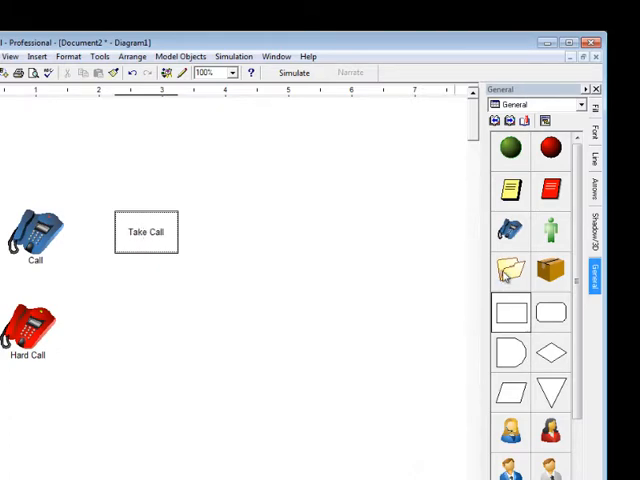
{"action": "left_click", "coordinate": [145, 232]}
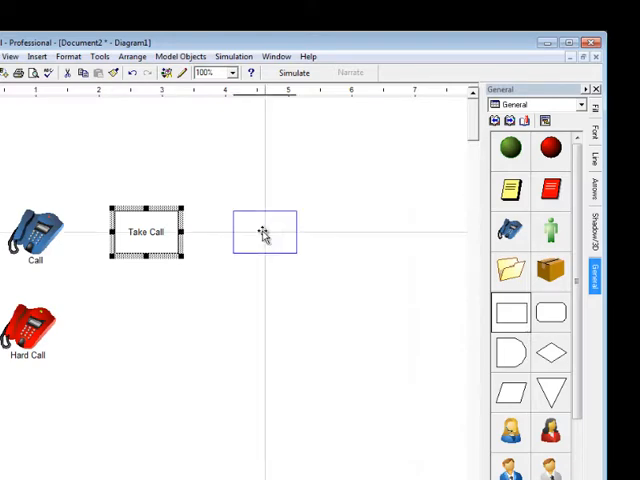
{"action": "type", "text": "Perform Research"}
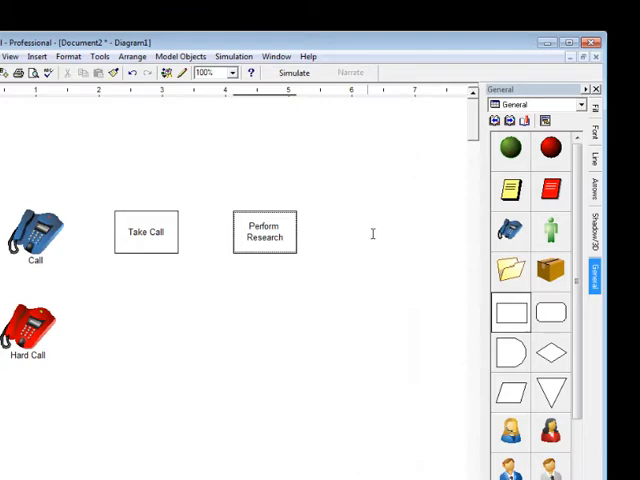
{"action": "left_click", "coordinate": [264, 230]}
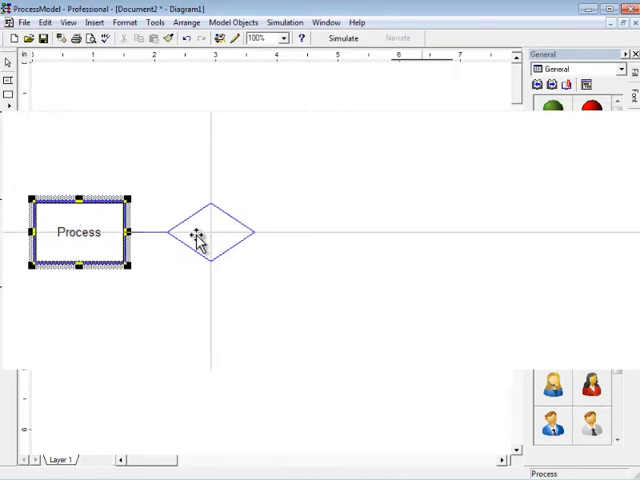
- Place the Return Call activity to the right of Perform Research
{"action": "left_click", "coordinate": [210, 232]}
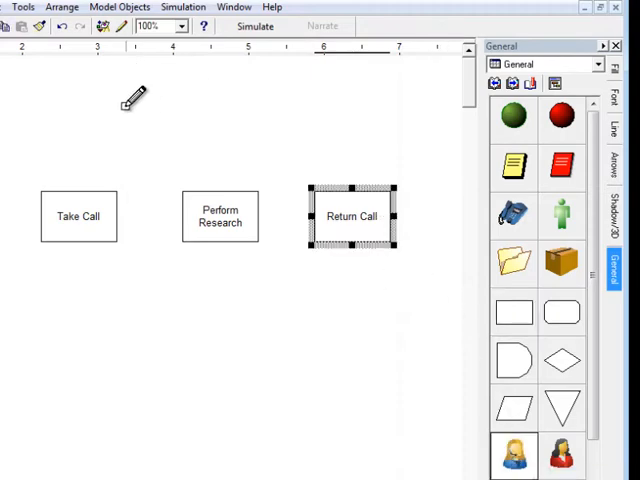
- Place the Operator resource above the Take Call activity
{"action": "left_click_drag", "start_coordinate": [513, 454], "coordinate": [135, 113]}
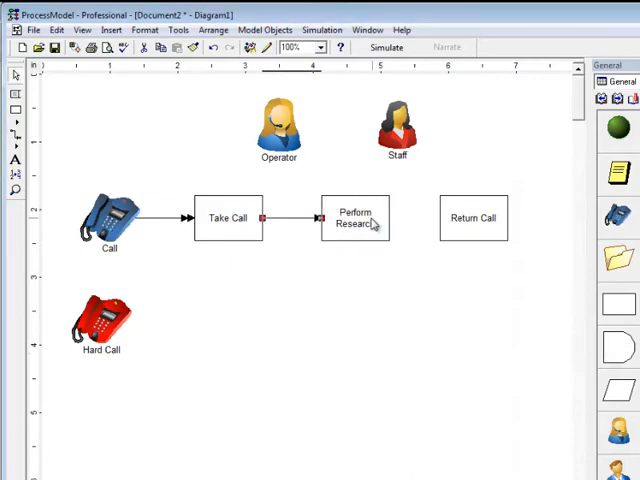
- Route Perform Research to Return Call and link Operator and Staff to their activities
{"action": "left_click_drag", "start_coordinate": [390, 218], "coordinate": [473, 218]}
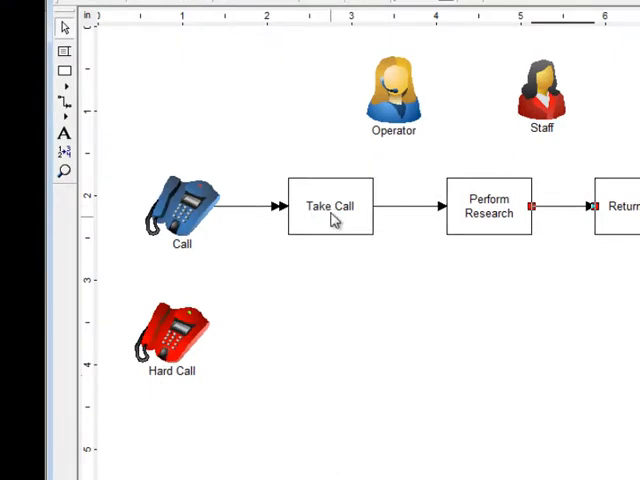
{"action": "left_click", "coordinate": [330, 206]}
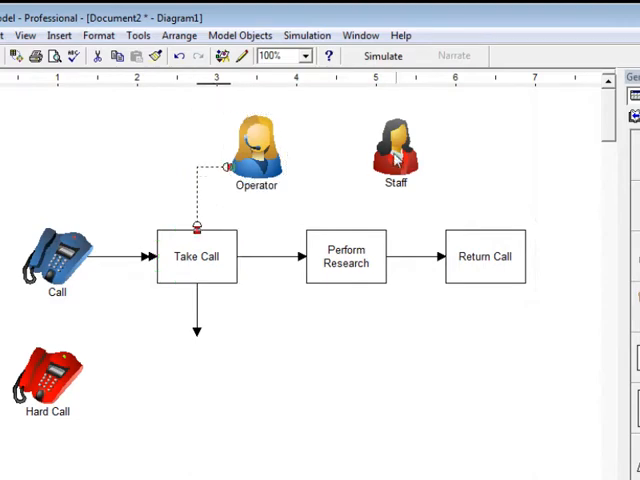
{"action": "left_click", "coordinate": [395, 150]}
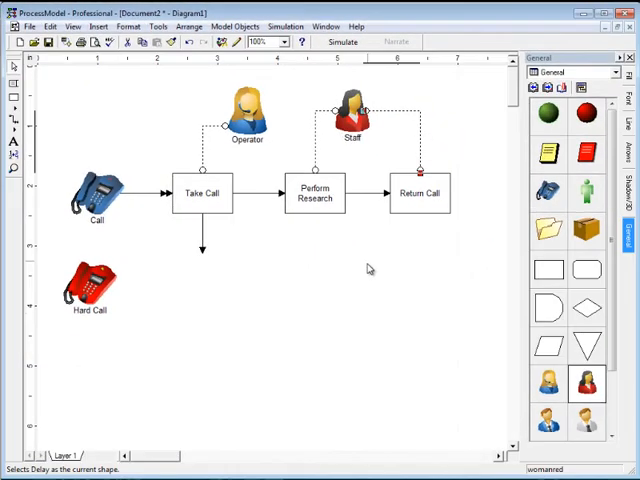
{"action": "mouse_move", "coordinate": [343, 261]}
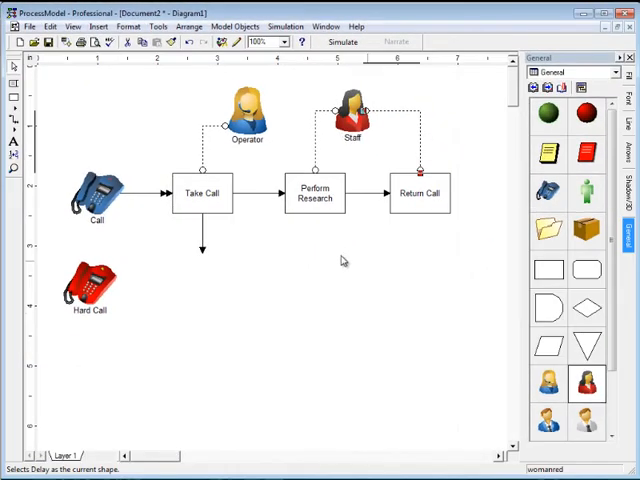
{"action": "mouse_move", "coordinate": [149, 197]}
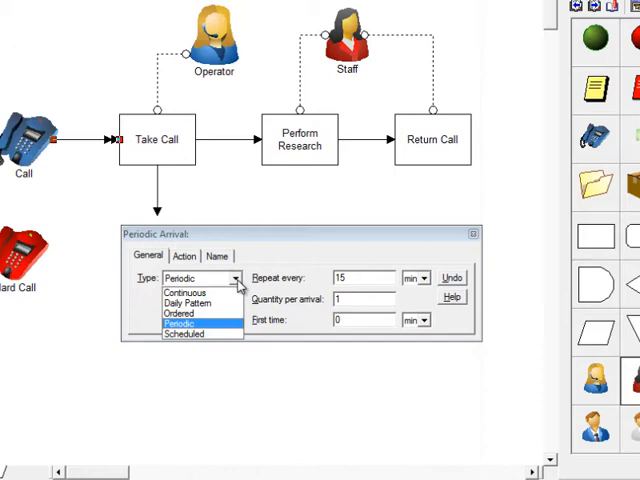
- Try a Daily Pattern arrival, adding and copying a Monday period, then close it
{"action": "left_click", "coordinate": [186, 302]}
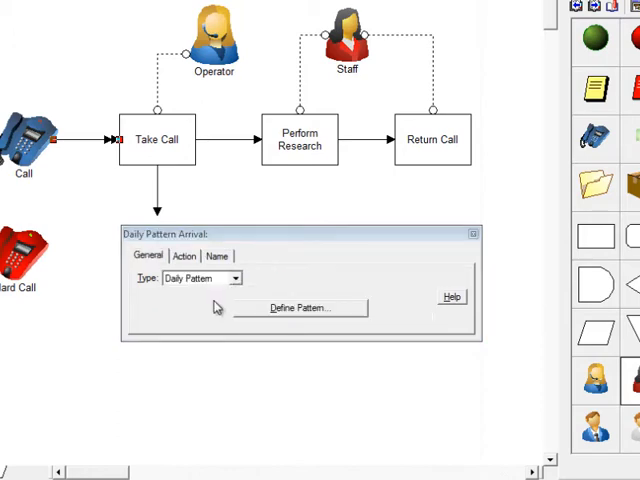
{"action": "left_click", "coordinate": [300, 307]}
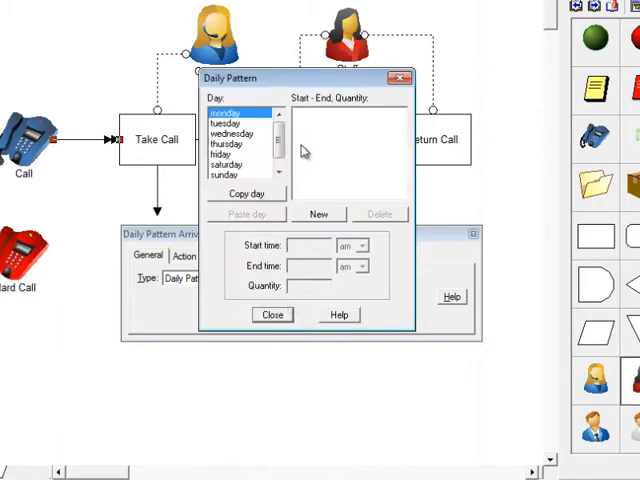
{"action": "left_click", "coordinate": [318, 213]}
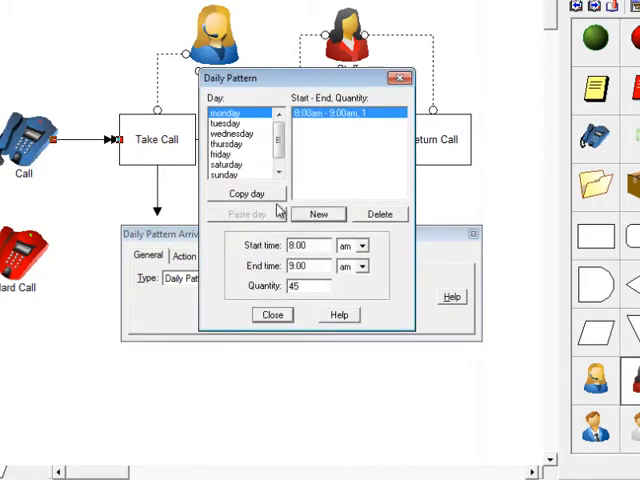
{"action": "left_click", "coordinate": [318, 213]}
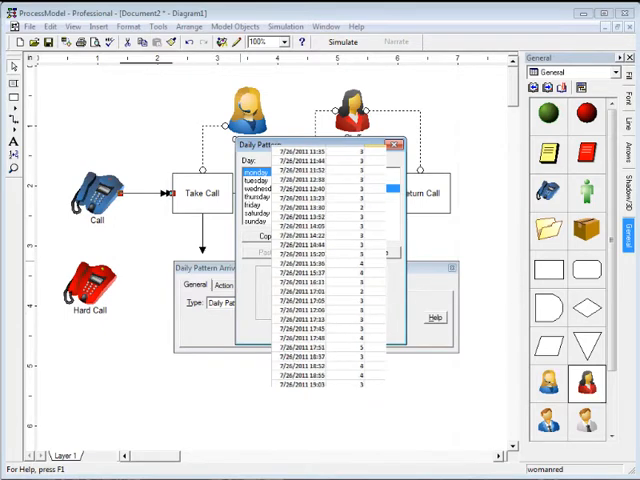
{"action": "left_click", "coordinate": [330, 251]}
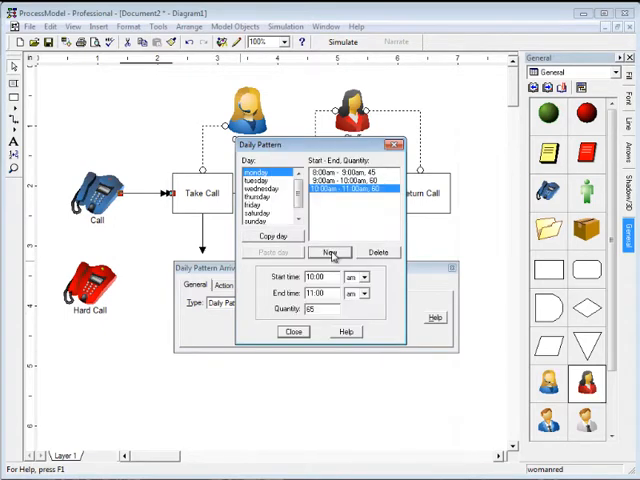
- Switch call arrivals to Periodic, repeating every 5 minutes
{"action": "left_click", "coordinate": [257, 205]}
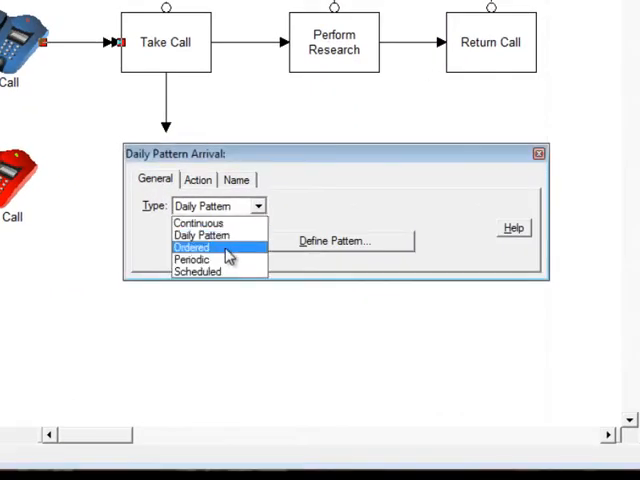
{"action": "left_click", "coordinate": [190, 260]}
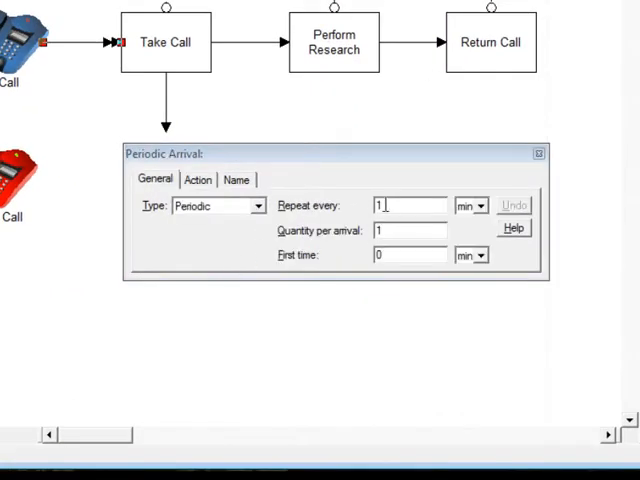
{"action": "triple_click", "coordinate": [408, 205]}
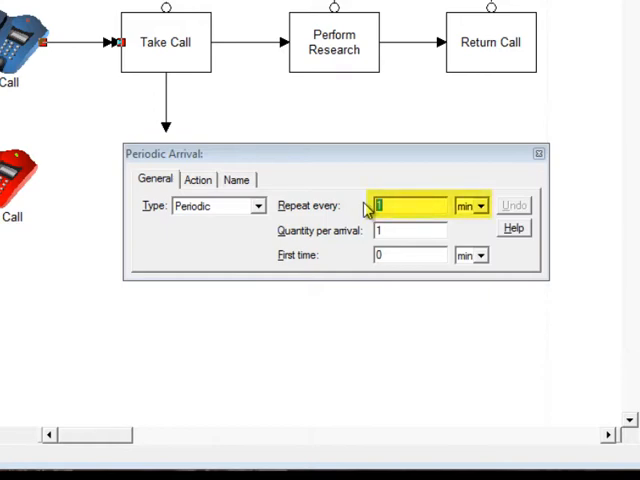
{"action": "type", "text": "5"}
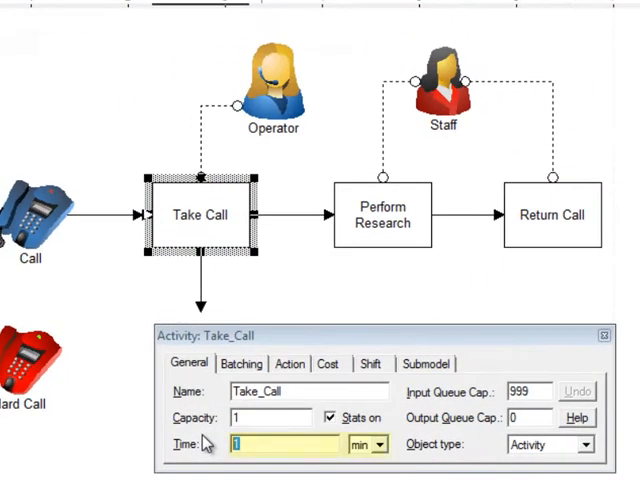
- Enter 2 minutes as the Take Call activity time
{"action": "type", "text": "2"}
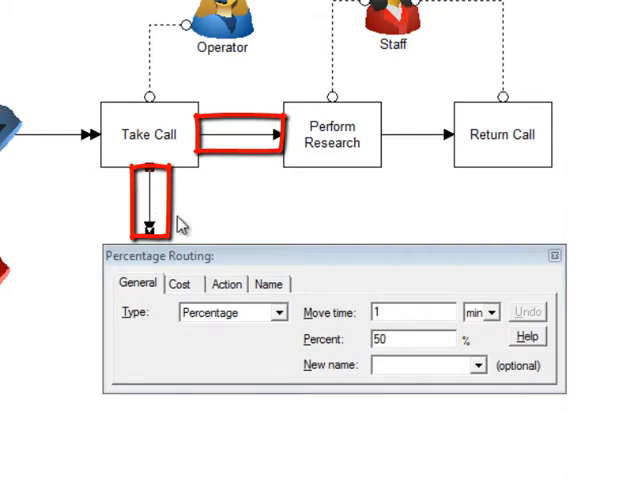
{"action": "mouse_move", "coordinate": [335, 338]}
{"action": "type", "text": "75"}
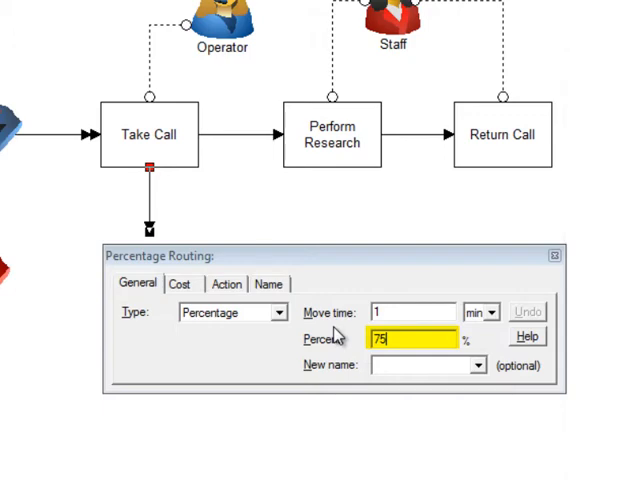
- Route 25 percent of Take Call output to Perform Research, renaming calls Hard_Call
{"action": "type", "text": "25"}
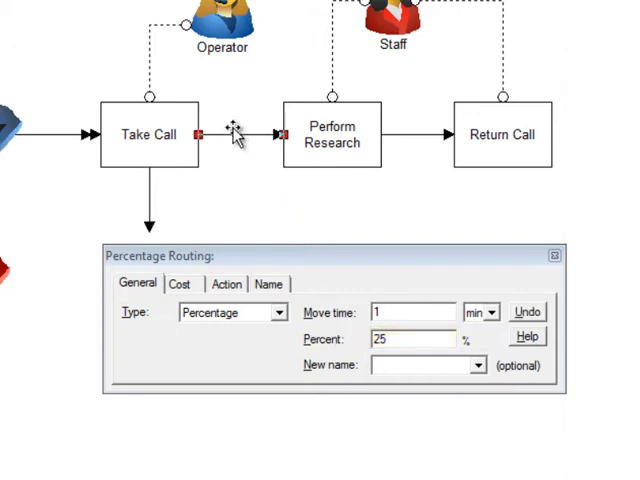
{"action": "triple_click", "coordinate": [412, 338]}
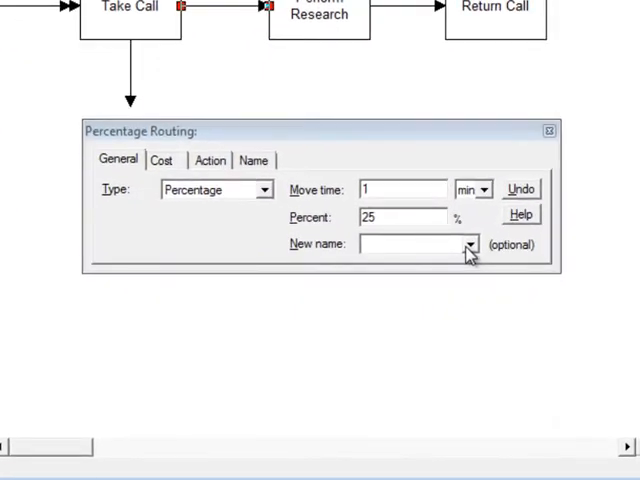
{"action": "left_click", "coordinate": [469, 244]}
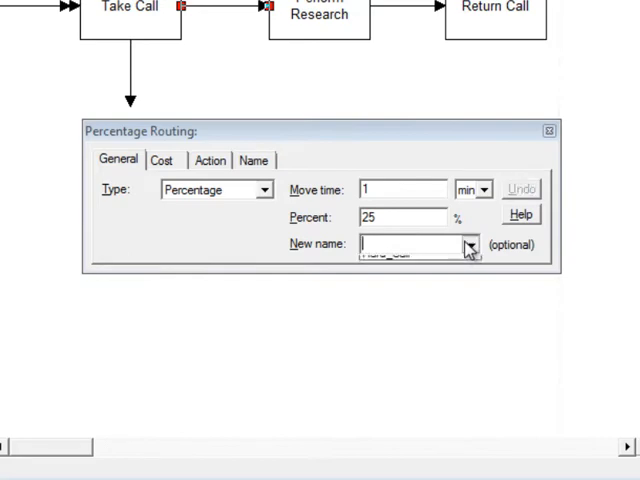
{"action": "left_click", "coordinate": [469, 243]}
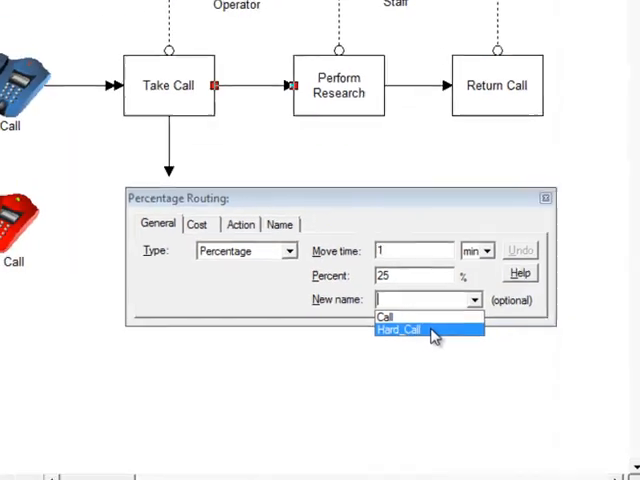
{"action": "left_click", "coordinate": [400, 331]}
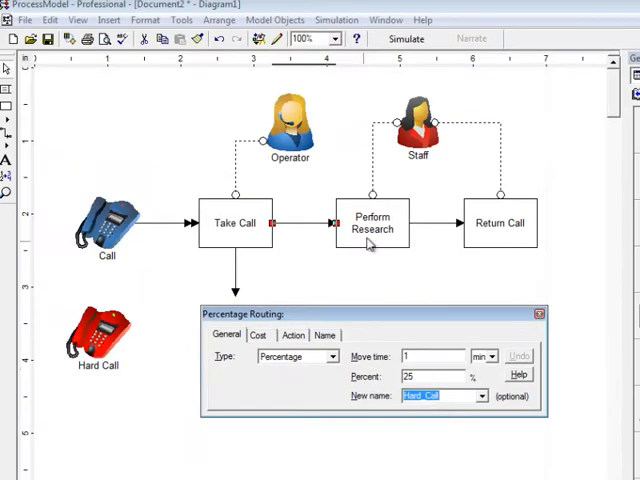
{"action": "double_click", "coordinate": [372, 223]}
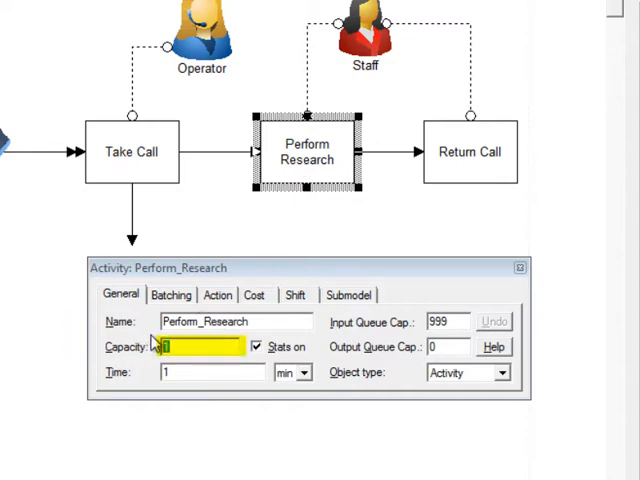
- Set Perform Research capacity to 10 and bring up the Staff resource
{"action": "type", "text": "10"}
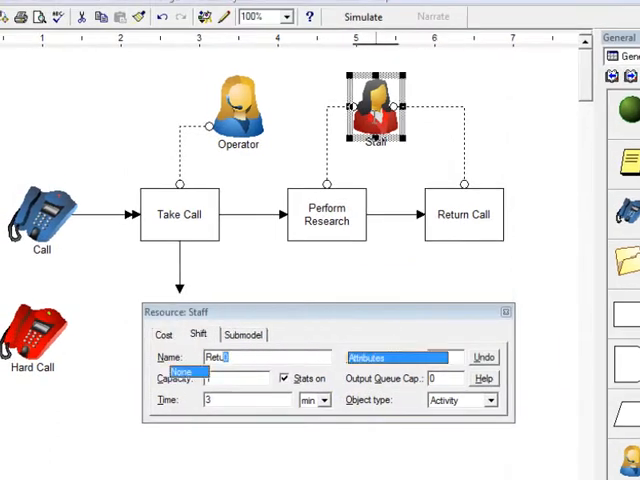
{"action": "left_click", "coordinate": [170, 334]}
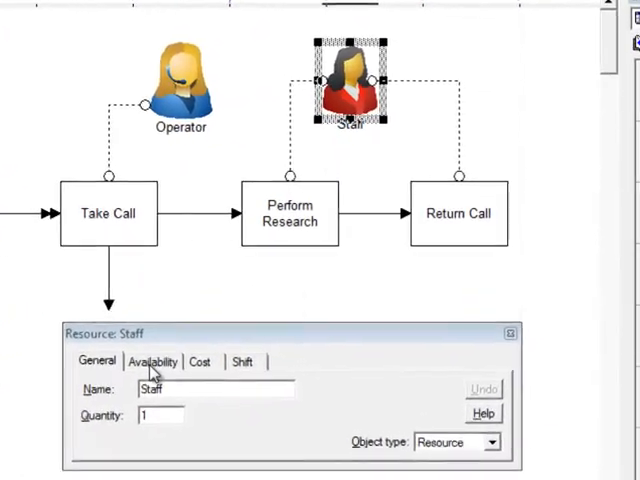
- Set the Operator hourly cost to 20 and the Staff hourly cost to 25
{"action": "left_click", "coordinate": [153, 361]}
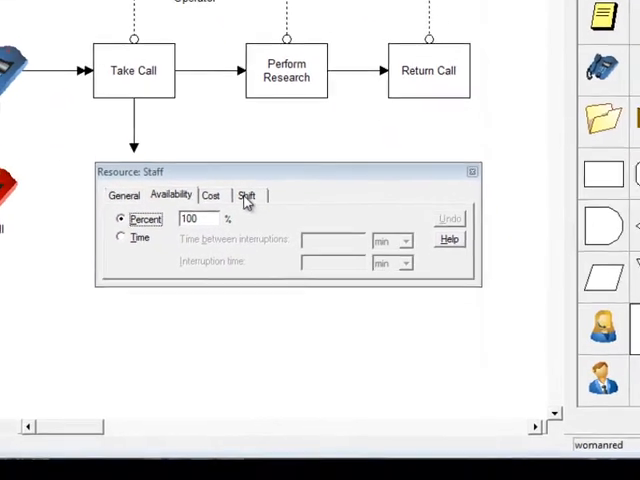
{"action": "left_click", "coordinate": [247, 195]}
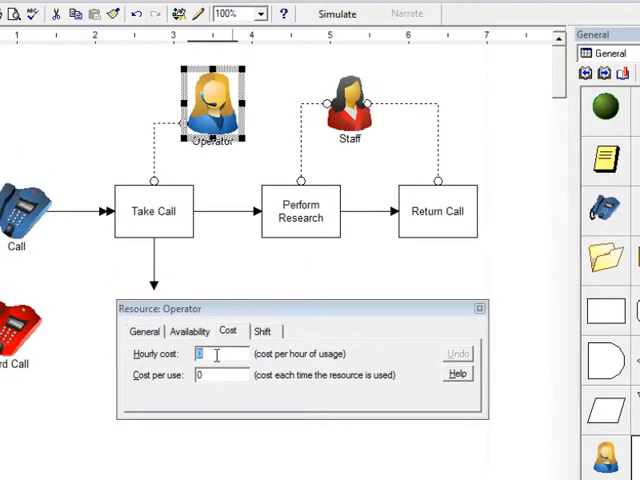
{"action": "type", "text": "2"}
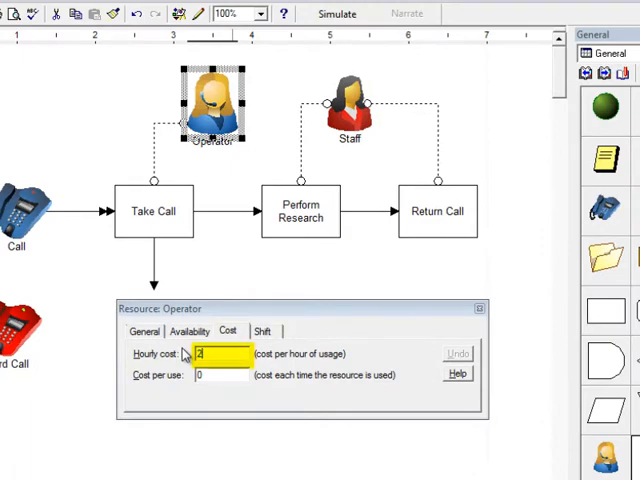
{"action": "type", "text": "0"}
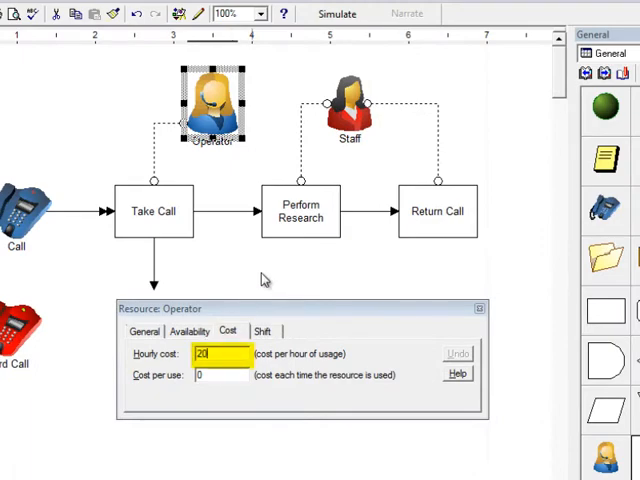
{"action": "left_click", "coordinate": [350, 110]}
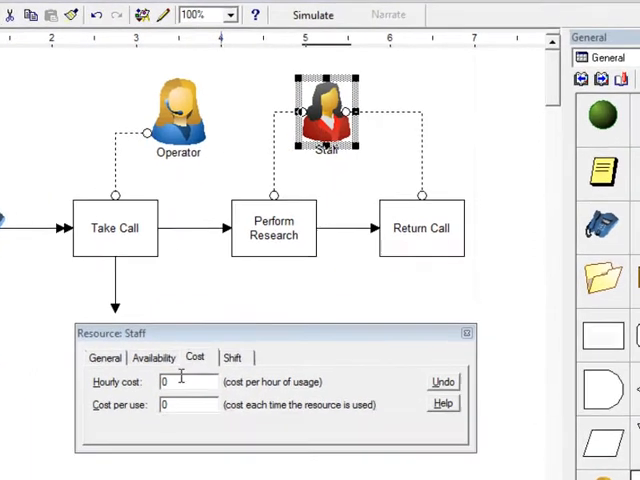
{"action": "type", "text": "25"}
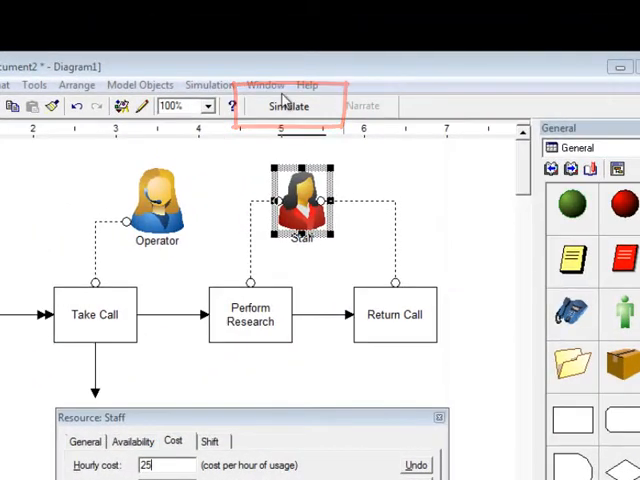
- Run the animated call-center simulation to HR 40, processing 370 Calls and 70 Hard_Calls
{"action": "left_click", "coordinate": [289, 106]}
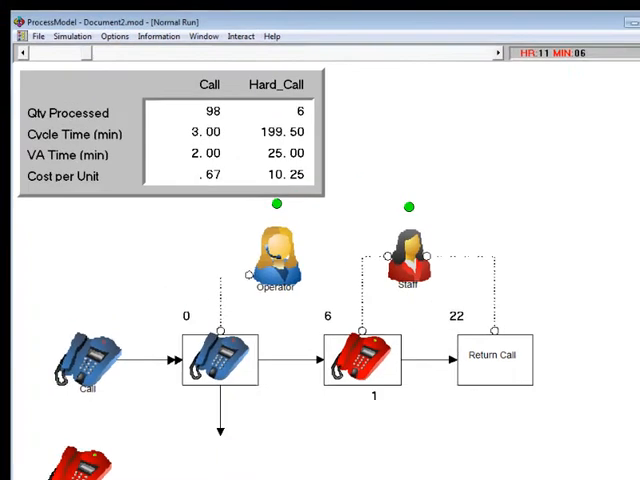
{"action": "left_click", "coordinate": [199, 84]}
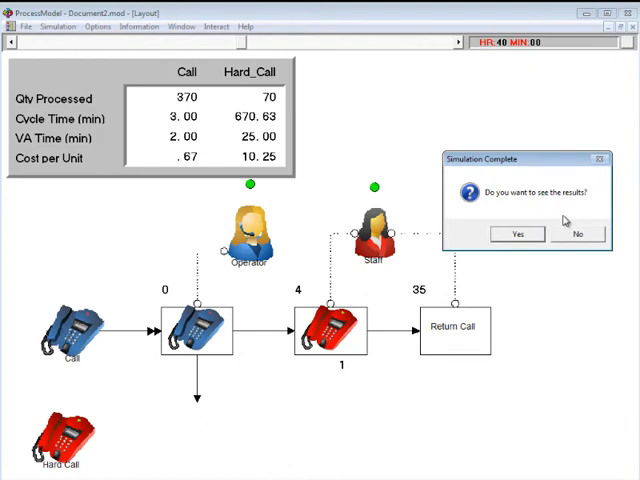
{"action": "mouse_move", "coordinate": [563, 219]}
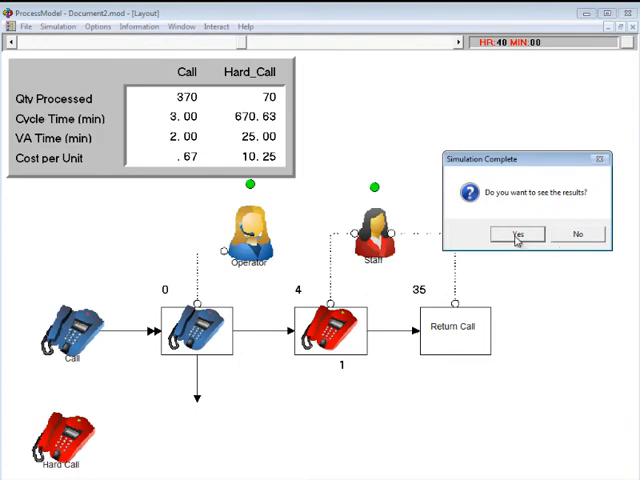
- Accept viewing results and scroll the General Report to the Entity Summary section
{"action": "left_click", "coordinate": [517, 234]}
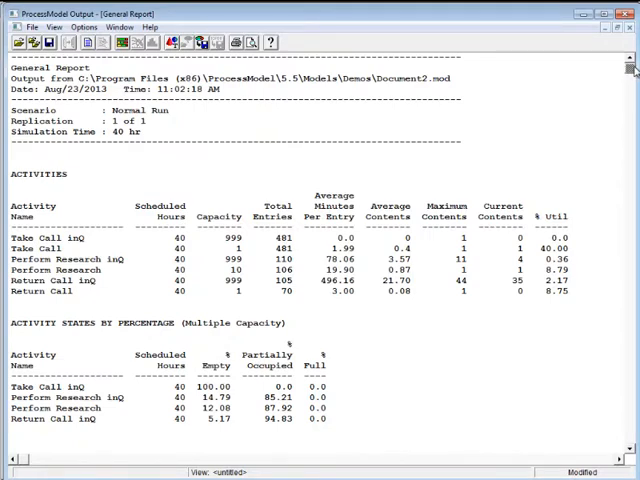
{"action": "scroll", "scroll_direction": "down", "scroll_amount": 3}
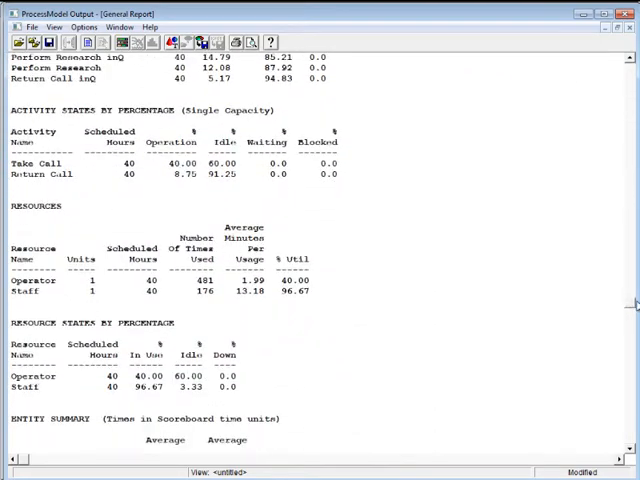
{"action": "scroll", "scroll_direction": "down", "scroll_amount": 3}
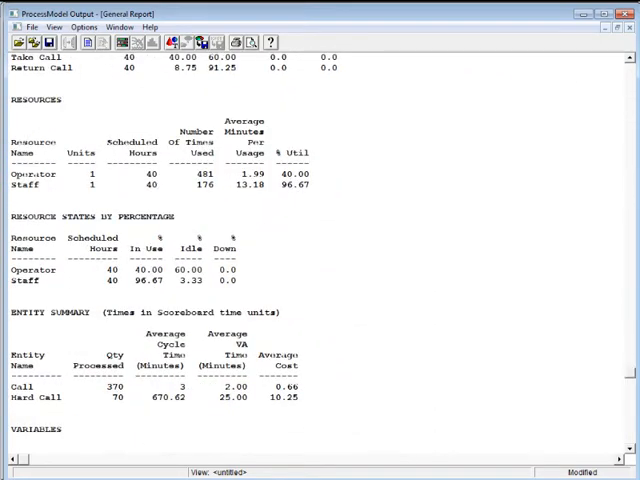
{"action": "scroll", "scroll_direction": "down", "scroll_amount": 3}
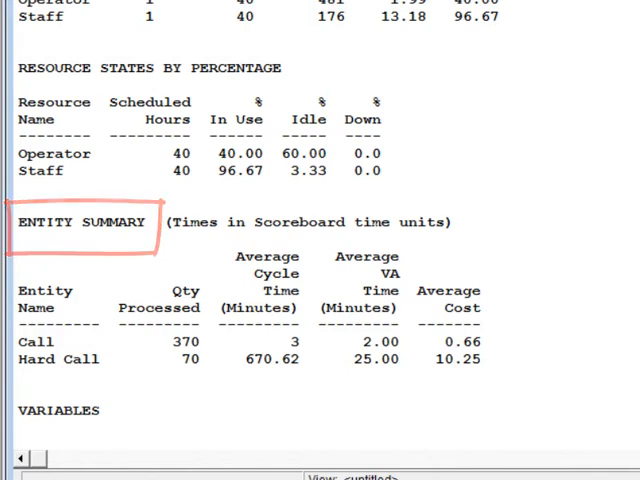
{"action": "left_click", "coordinate": [80, 222]}
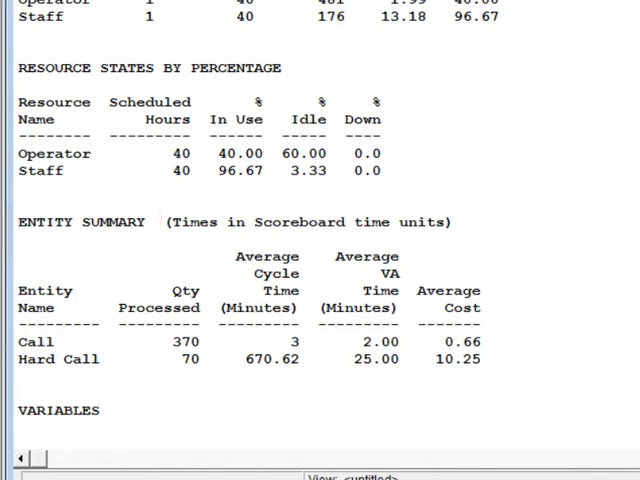
{"action": "double_click", "coordinate": [258, 359]}
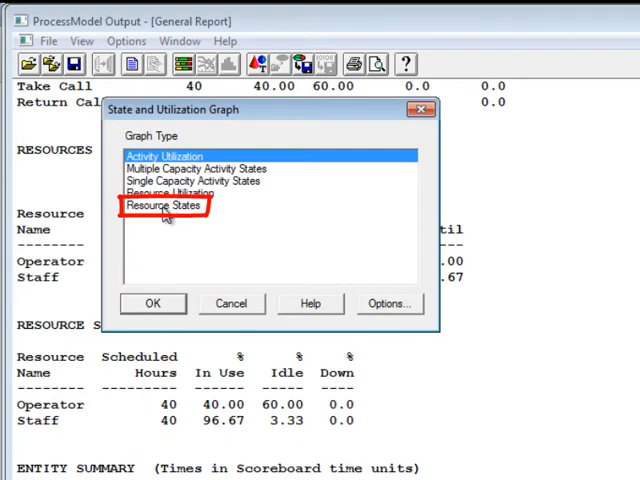
- Select Resource States as the state and utilization graph type
{"action": "left_click", "coordinate": [153, 303]}
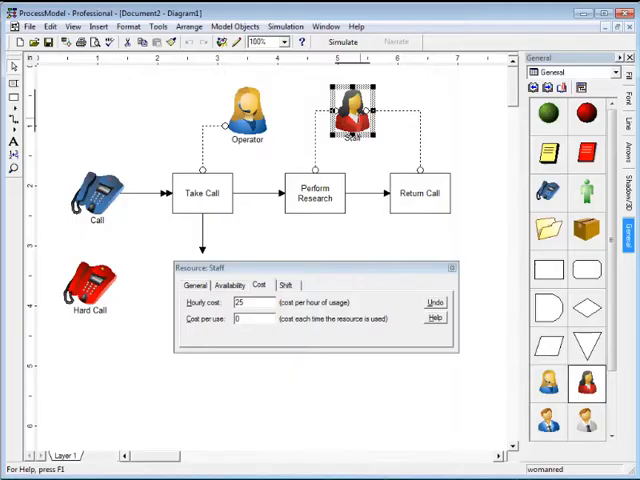
- Show the Staff resource's General tab with its name and quantity 1
{"action": "left_click", "coordinate": [196, 286]}
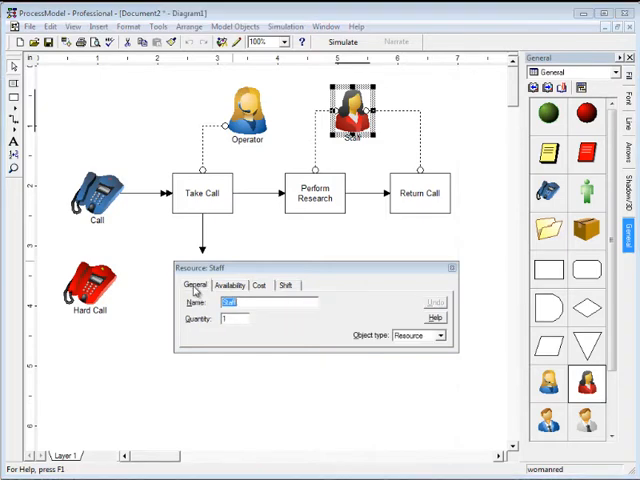
{"action": "mouse_move", "coordinate": [257, 337]}
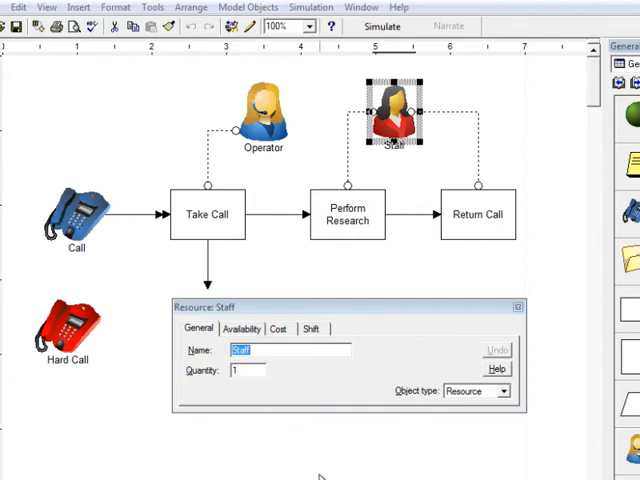
{"action": "mouse_move", "coordinate": [270, 115]}
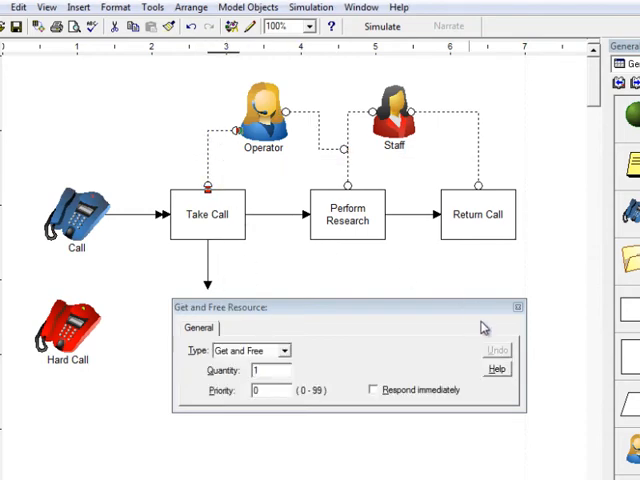
{"action": "mouse_move", "coordinate": [420, 356]}
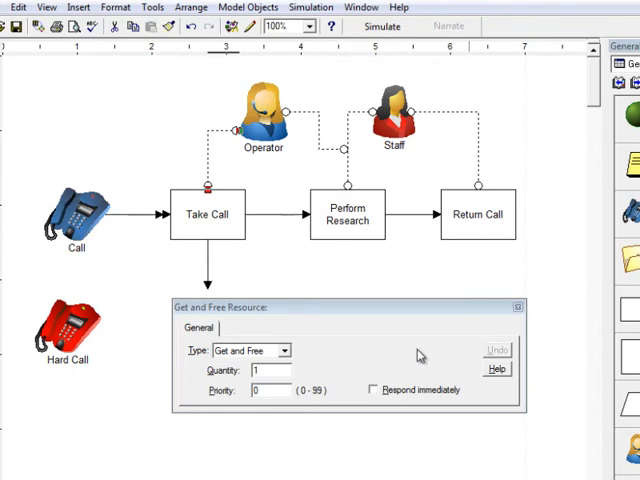
- Enable Respond immediately on the Operator's Get and Free connection to Perform Research
{"action": "left_click", "coordinate": [374, 389]}
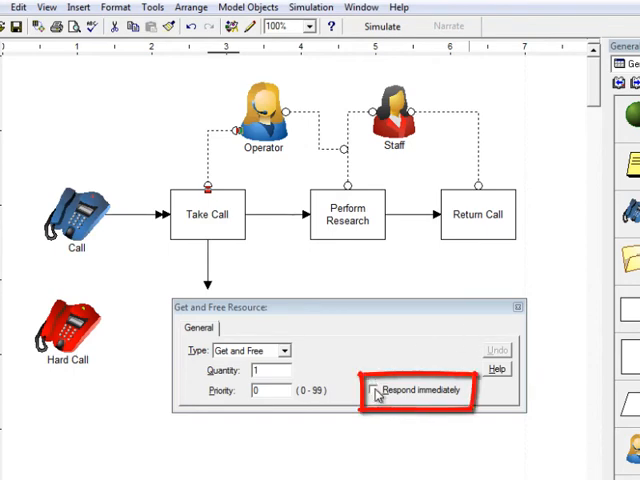
{"action": "left_click", "coordinate": [378, 389]}
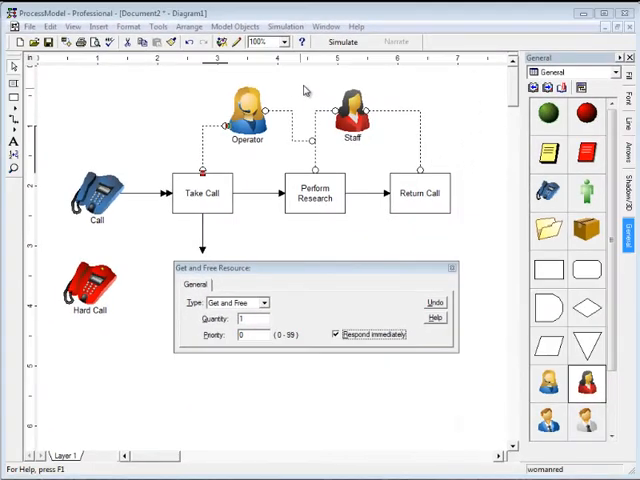
{"action": "mouse_move", "coordinate": [308, 84]}
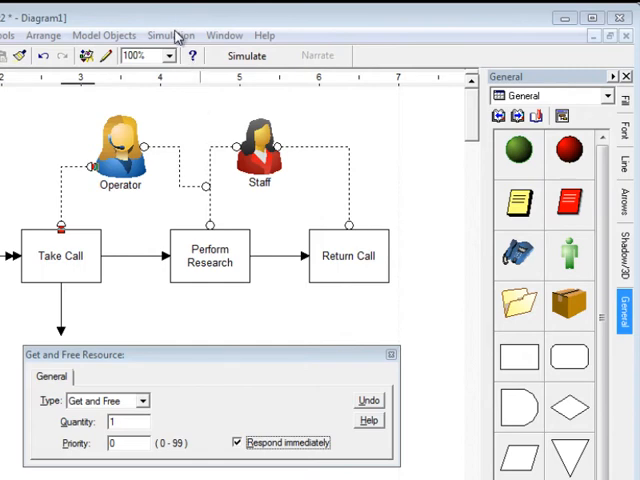
- Uncheck Show Animation in the Simulation run options
{"action": "left_click", "coordinate": [170, 35]}
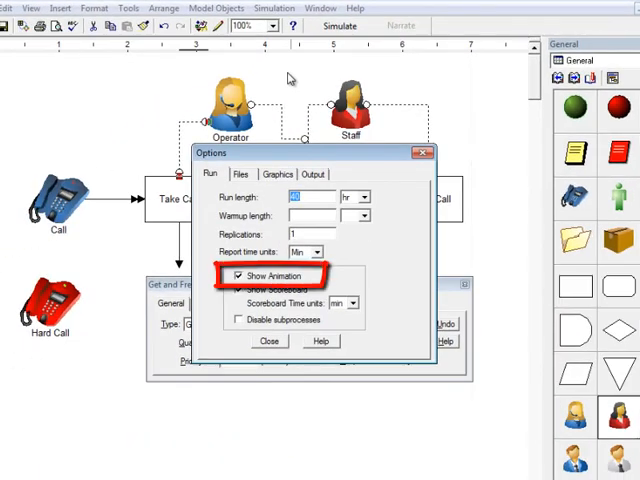
{"action": "mouse_move", "coordinate": [277, 189]}
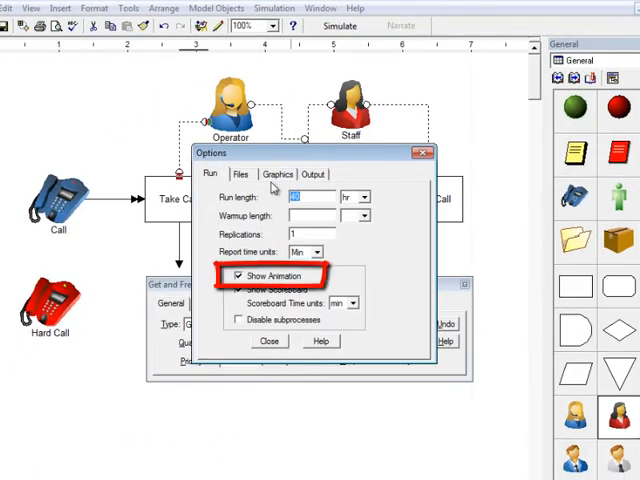
{"action": "left_click", "coordinate": [239, 275]}
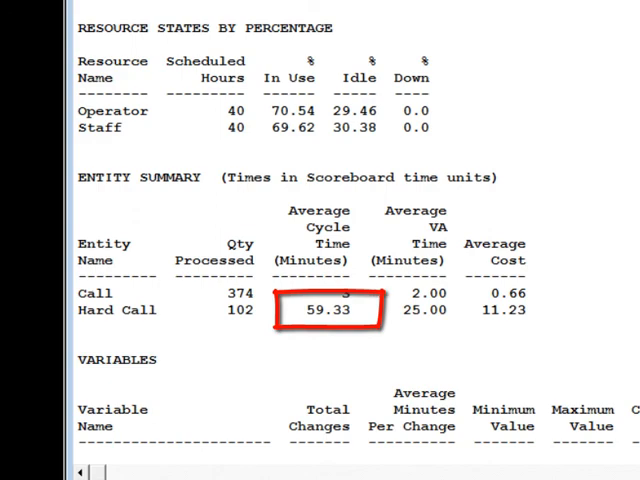
- Scroll the new report to check Hard Call's 59.33-minute average cycle time
{"action": "scroll", "scroll_direction": "up", "scroll_amount": 3}
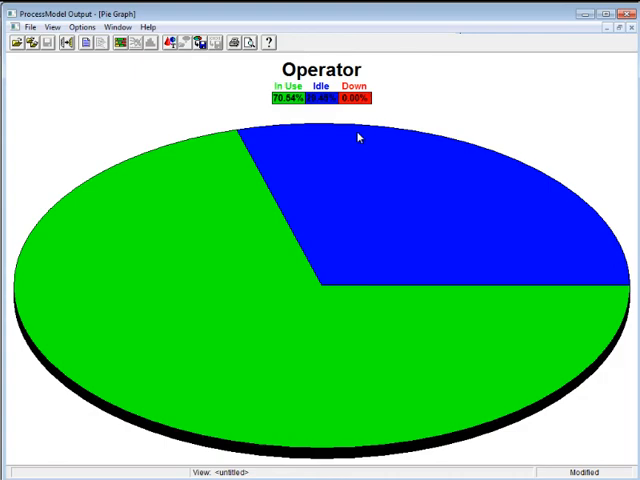
{"action": "mouse_move", "coordinate": [588, 25]}
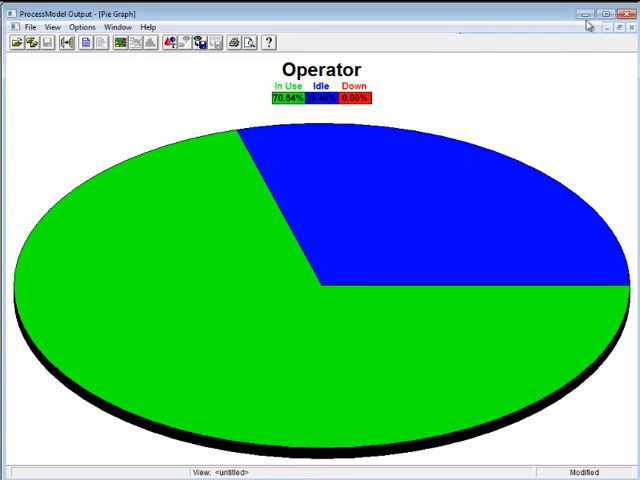